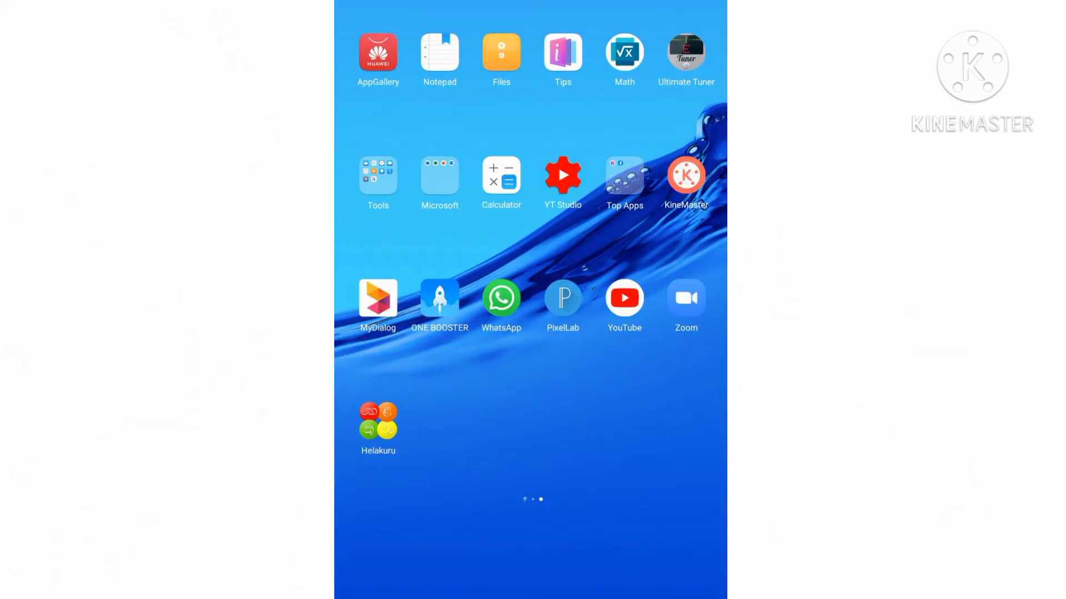
# Open YouTube briefly, then return to the tablet's main home page
pyautogui.click(624, 298)
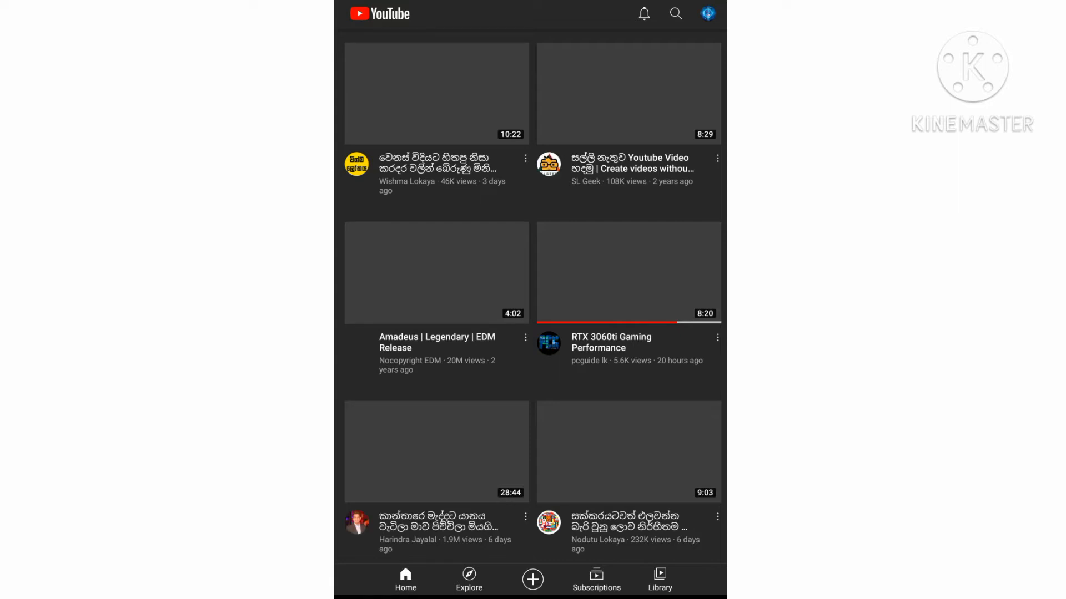
pyautogui.click(707, 13)
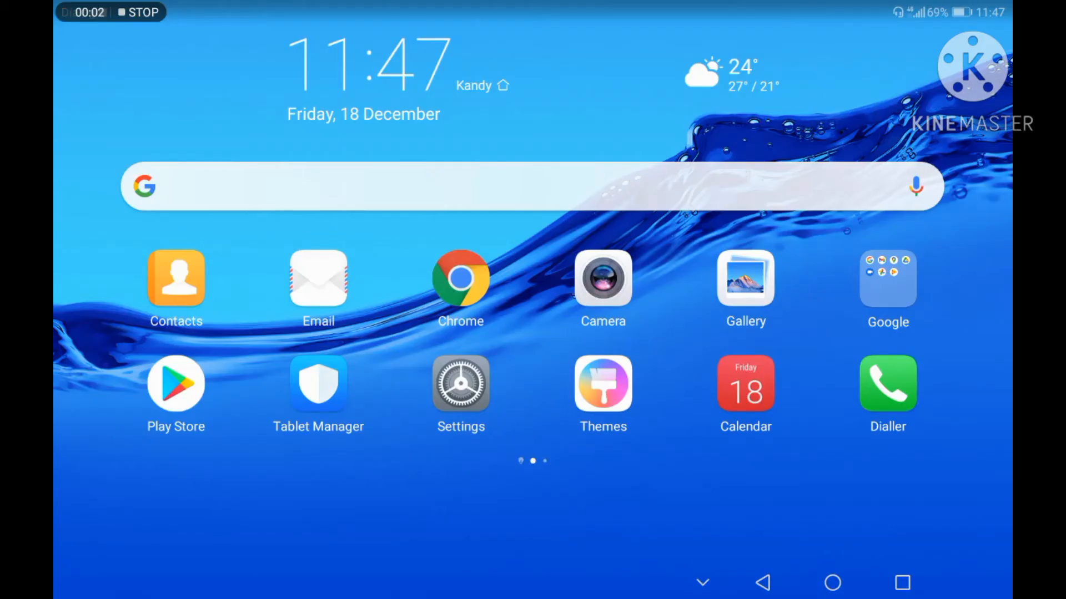
# Open Android Settings and browse the Display settings
pyautogui.click(461, 384)
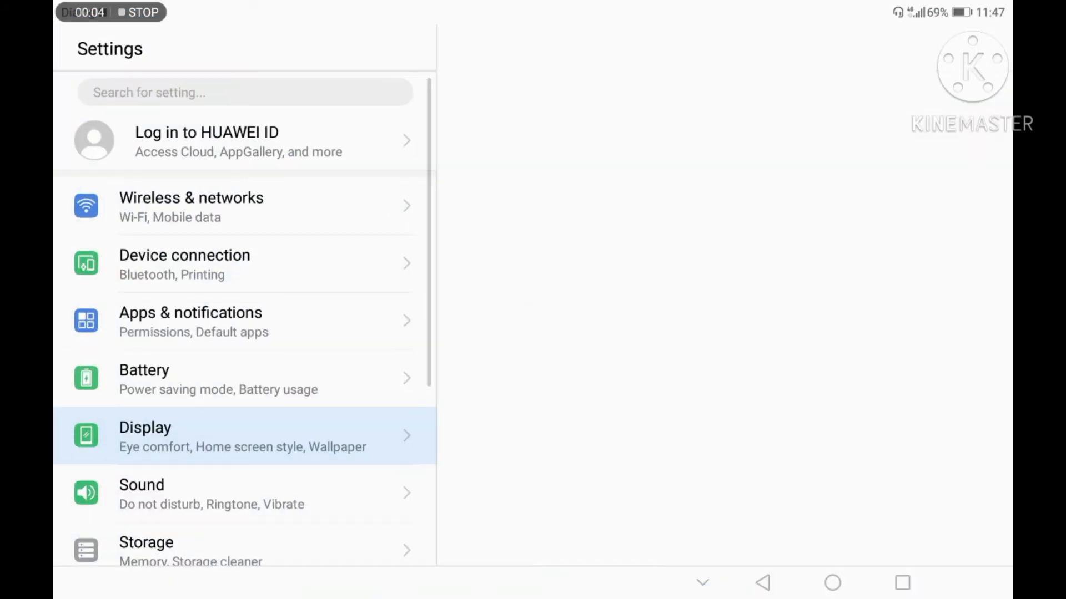
pyautogui.click(241, 436)
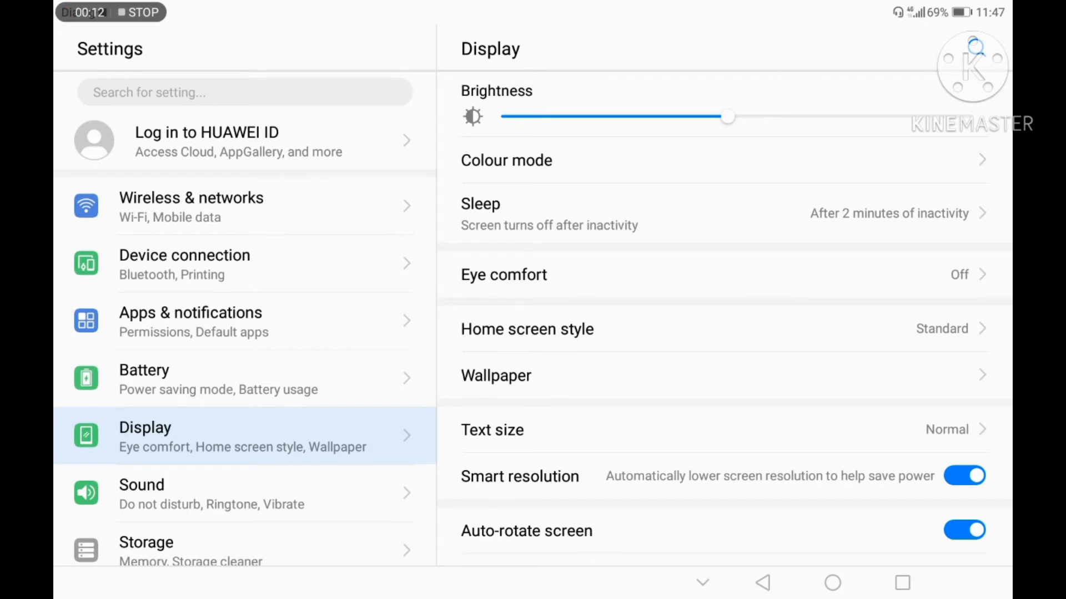
pyautogui.scroll(-3)
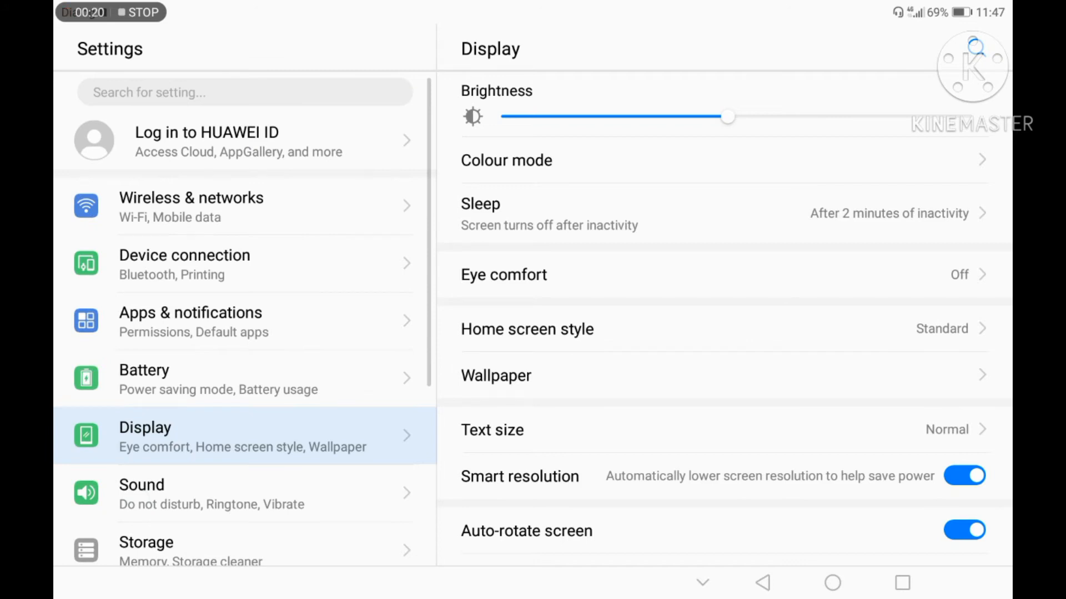
# Search settings for 'about', open About tablet and tap Build number, confirming developer mode
pyautogui.click(244, 92)
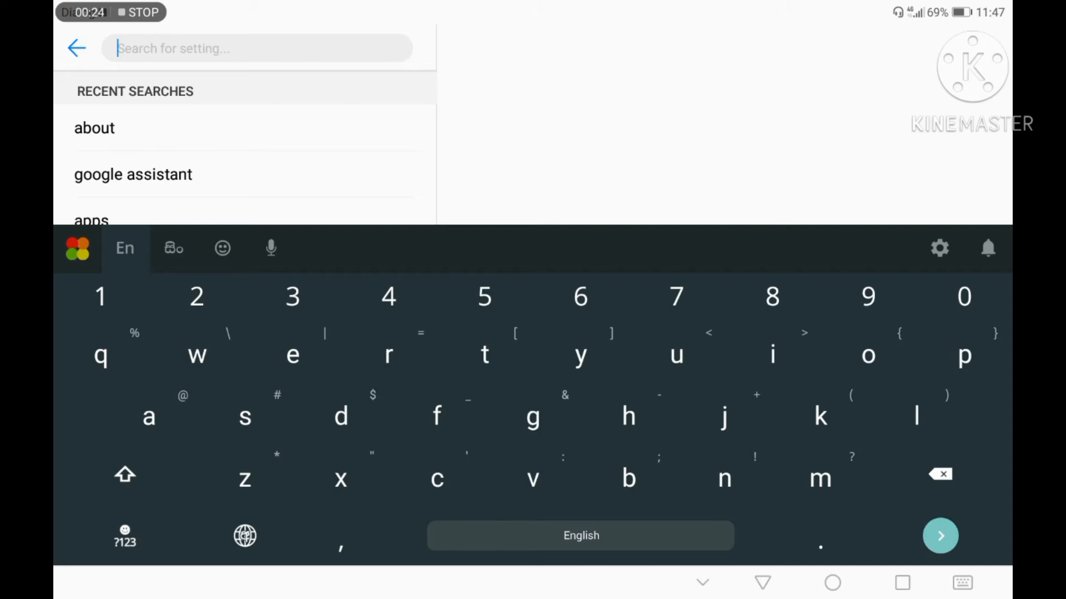
pyautogui.write('abou')
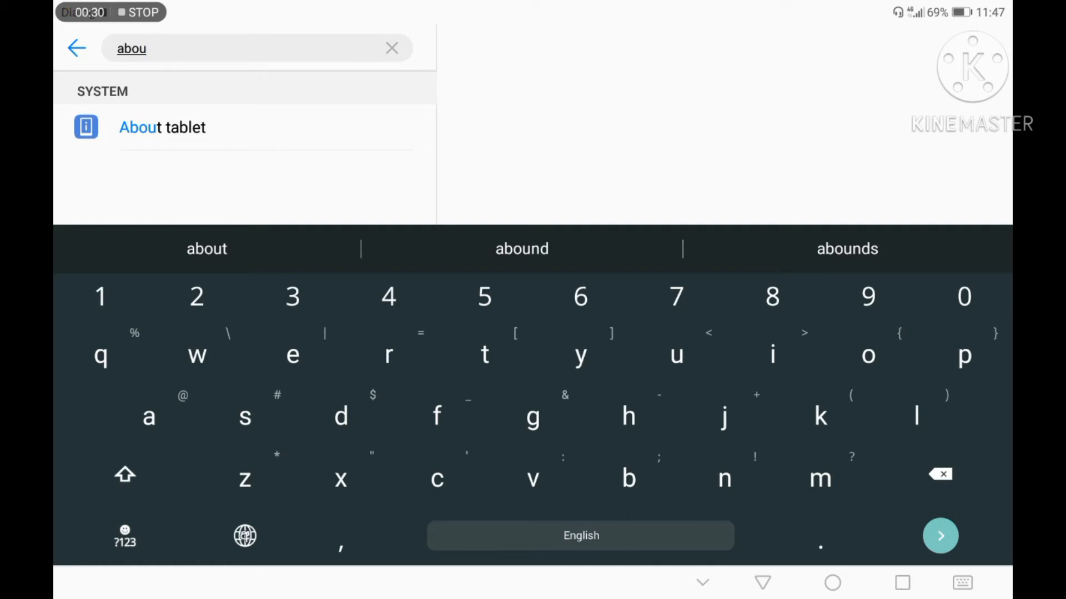
pyautogui.click(162, 127)
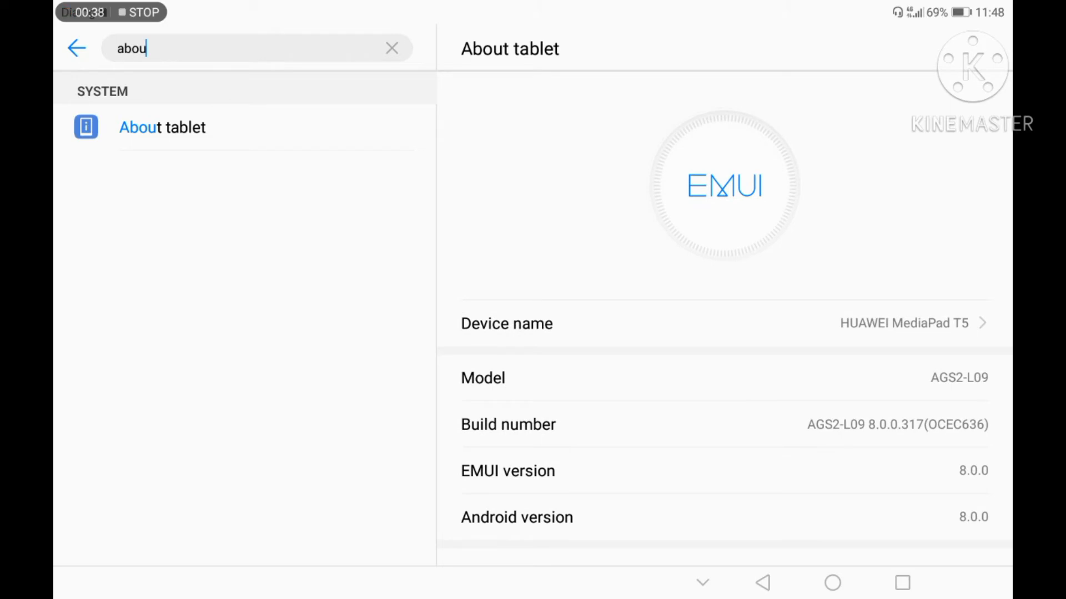
pyautogui.scroll(-3)
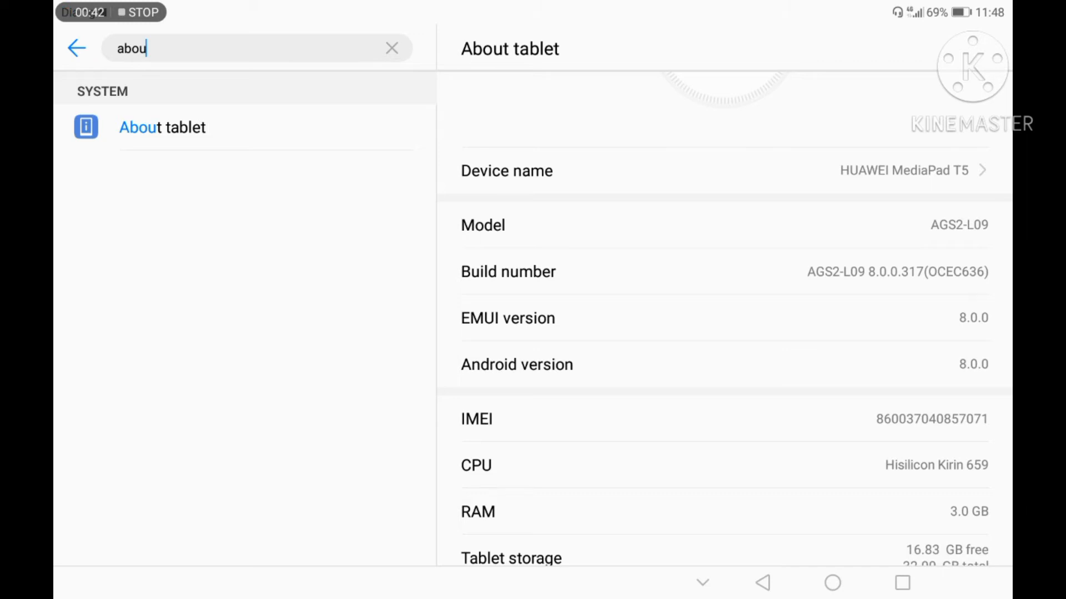
pyautogui.click(508, 272)
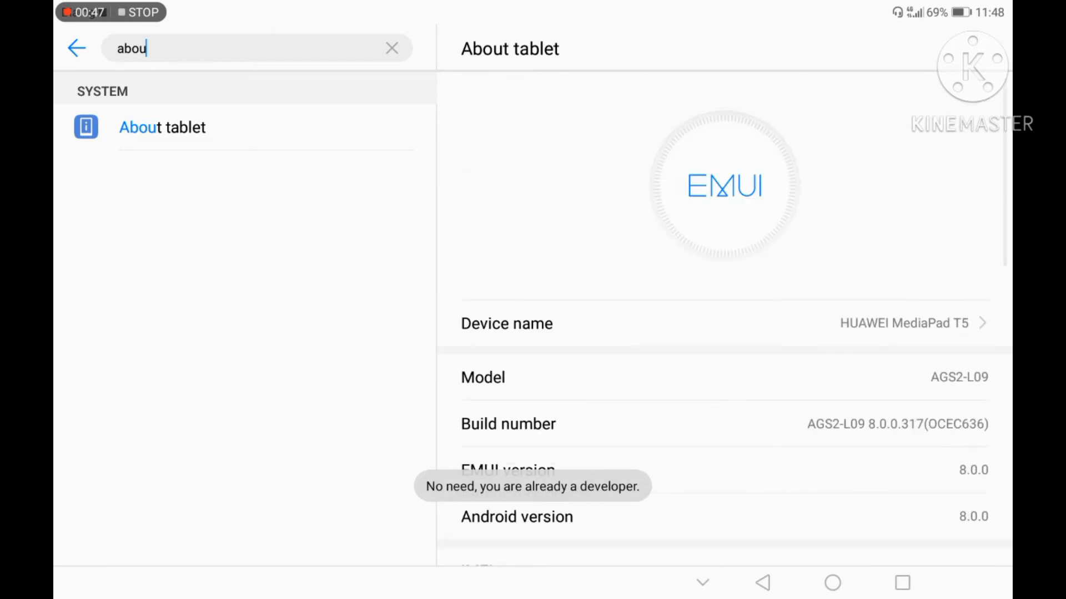
pyautogui.click(238, 49)
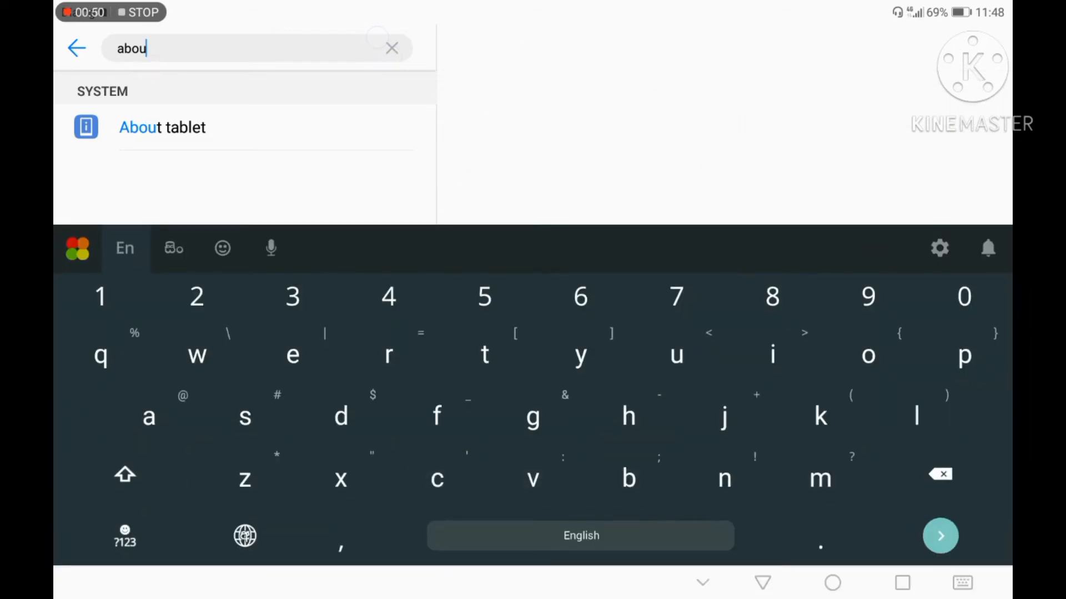
pyautogui.click(162, 127)
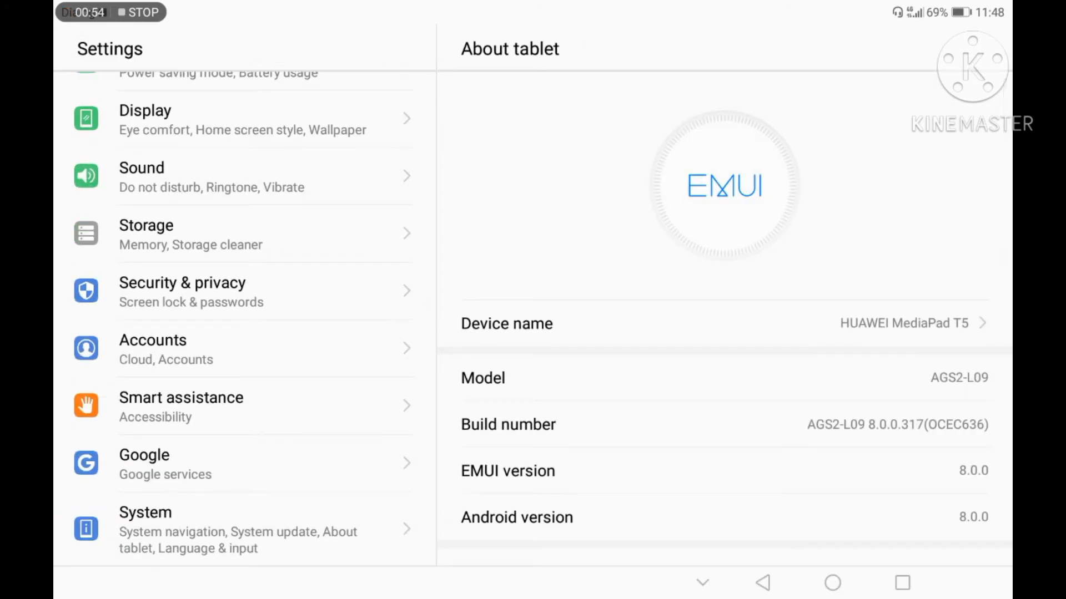
# In System > Developer options, enable Aggressive Wi-Fi to mobile handover and Mobile data always active
pyautogui.click(203, 530)
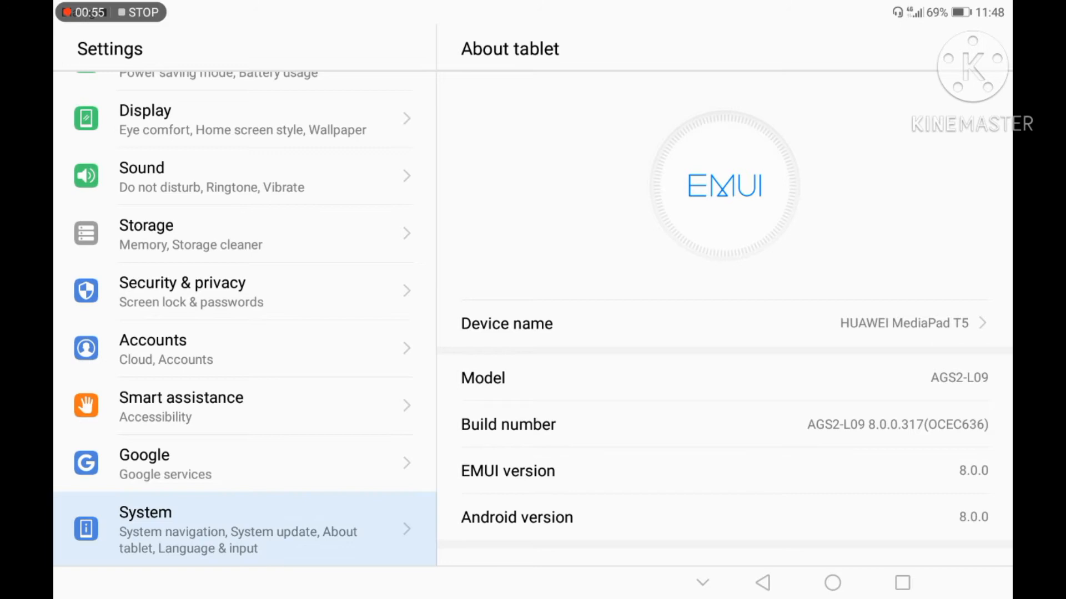
pyautogui.click(145, 529)
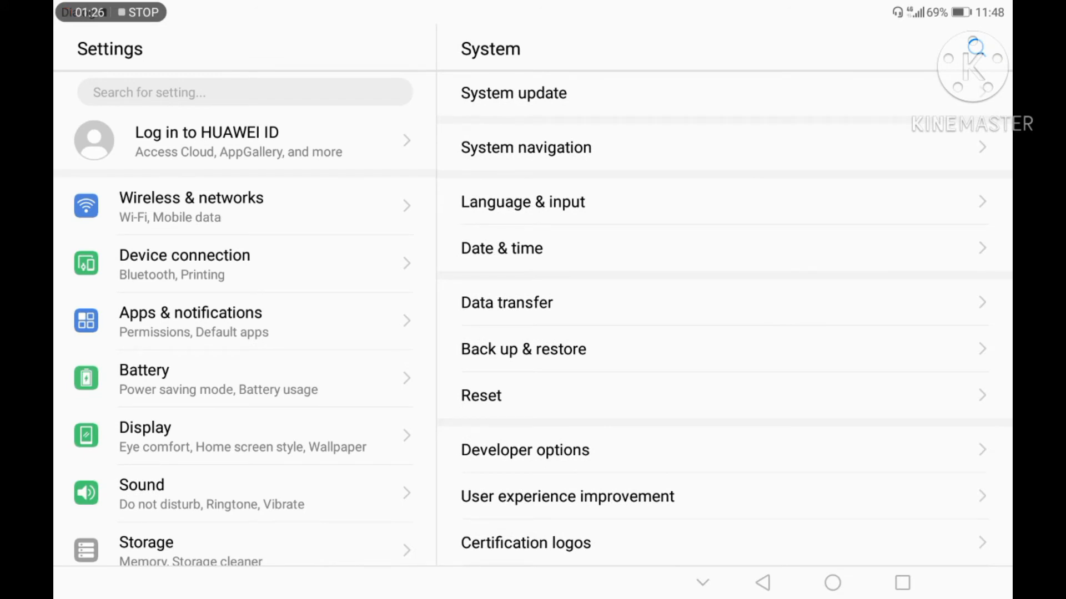
pyautogui.click(524, 449)
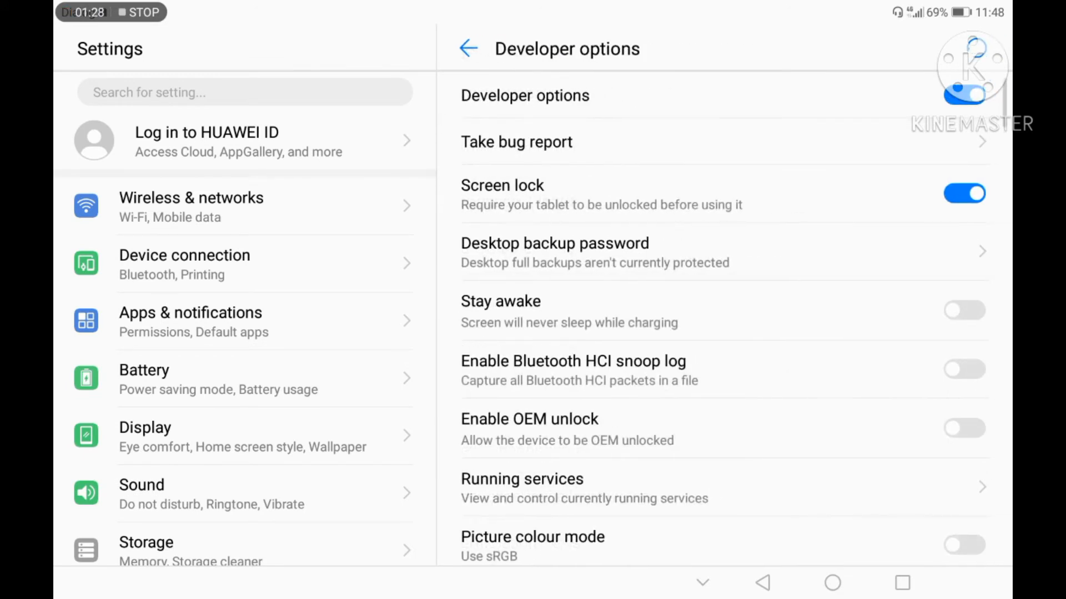
pyautogui.scroll(-3)
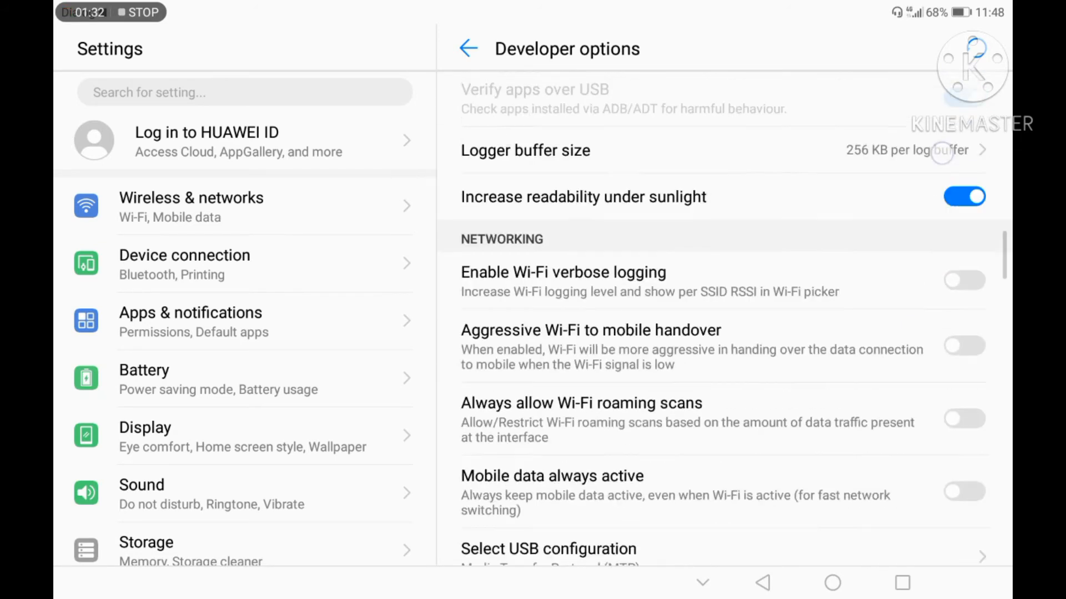
pyautogui.scroll(-3)
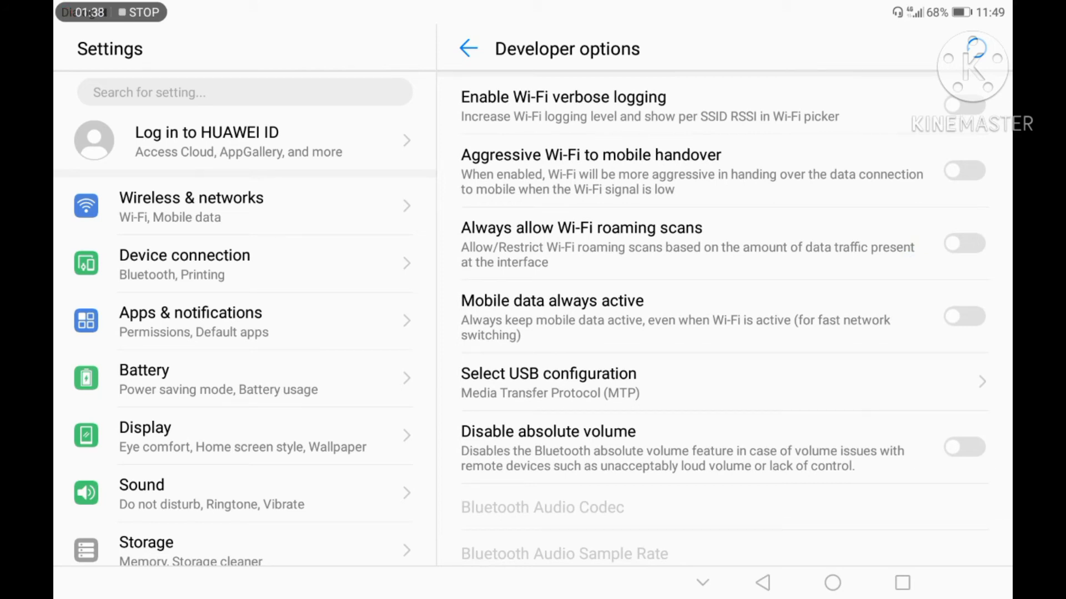
pyautogui.click(963, 171)
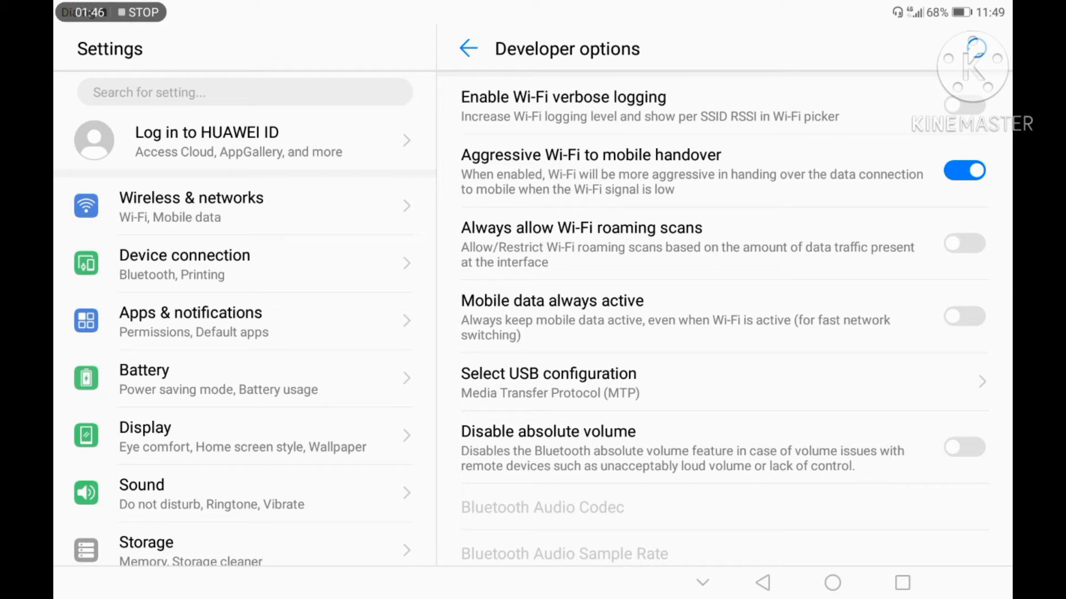
pyautogui.click(964, 315)
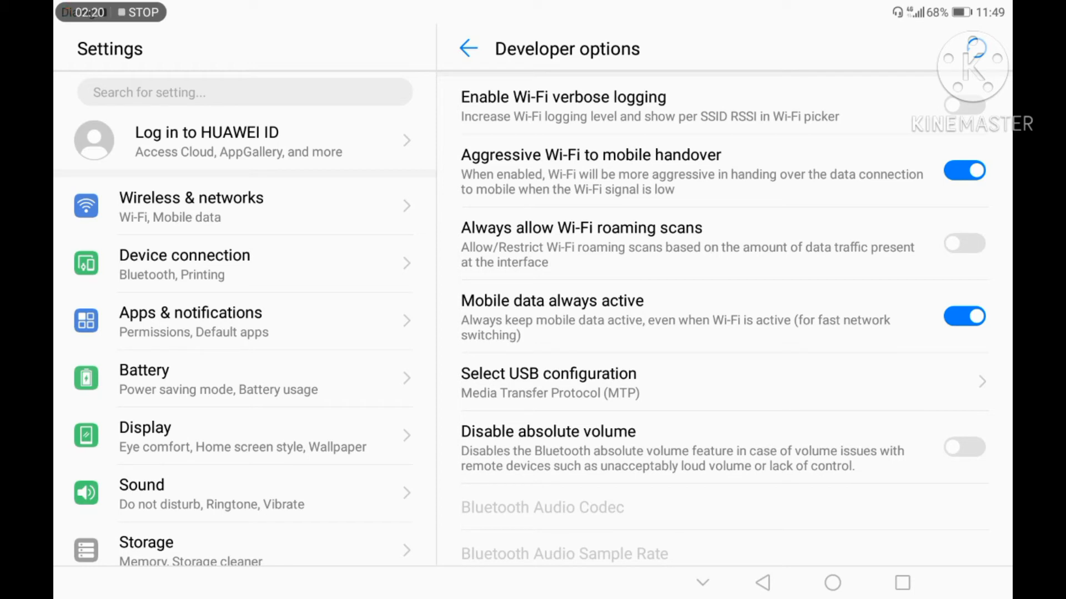
pyautogui.click(832, 582)
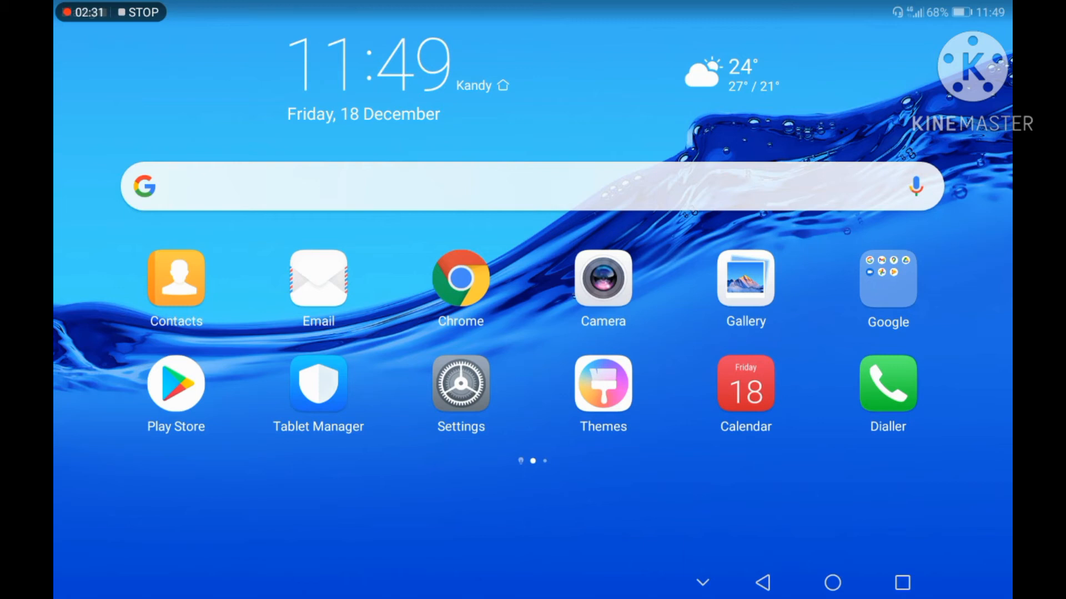
# Find 'Speedify - Fast & Reliable VPN' on Google Play, install it and launch it
pyautogui.click(175, 384)
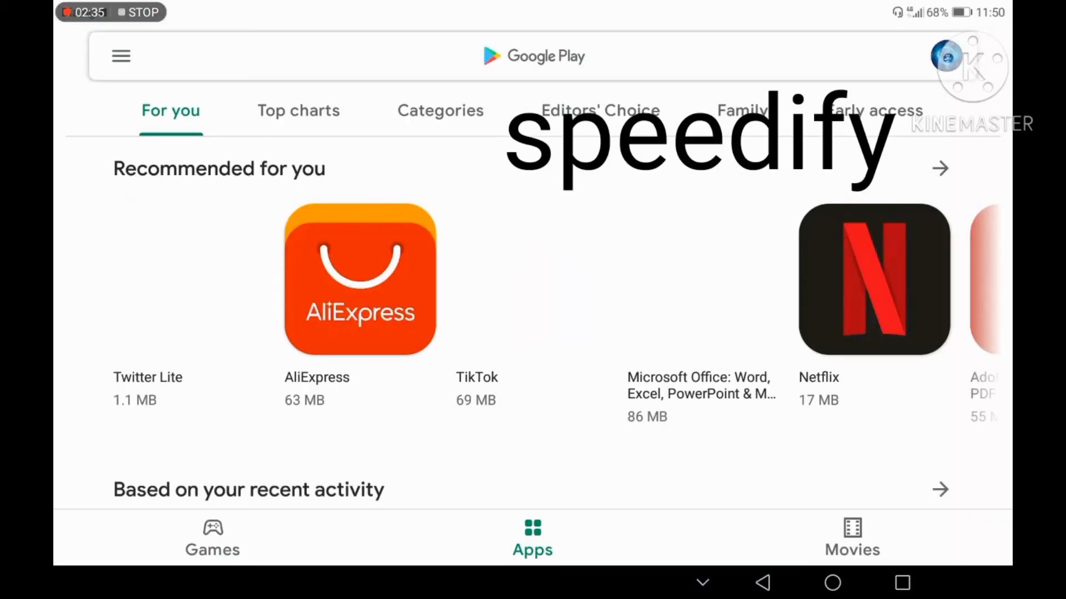
pyautogui.click(533, 55)
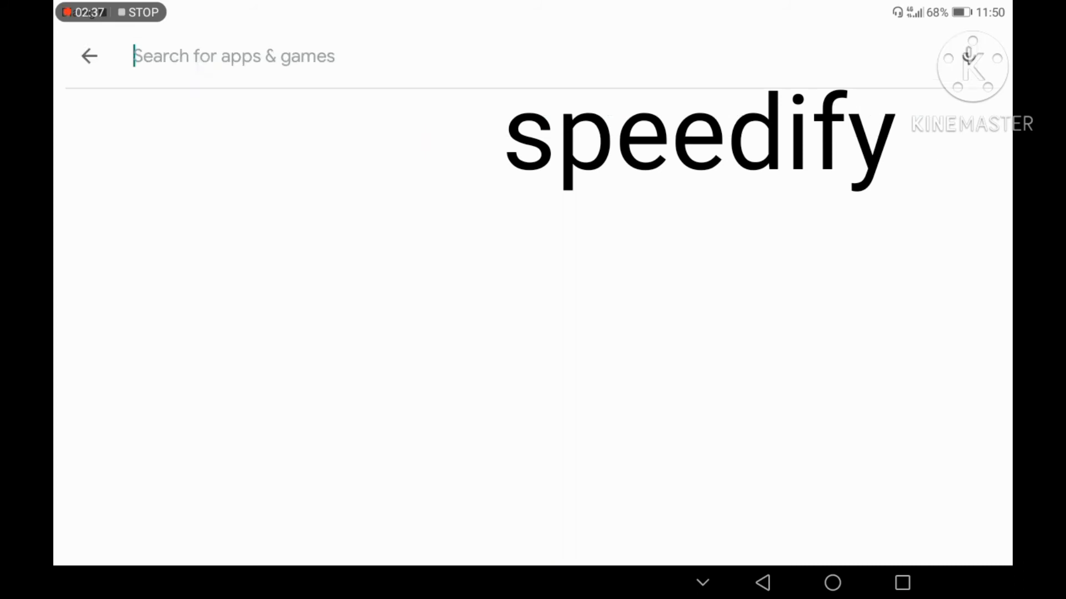
pyautogui.click(234, 56)
pyautogui.write('speed')
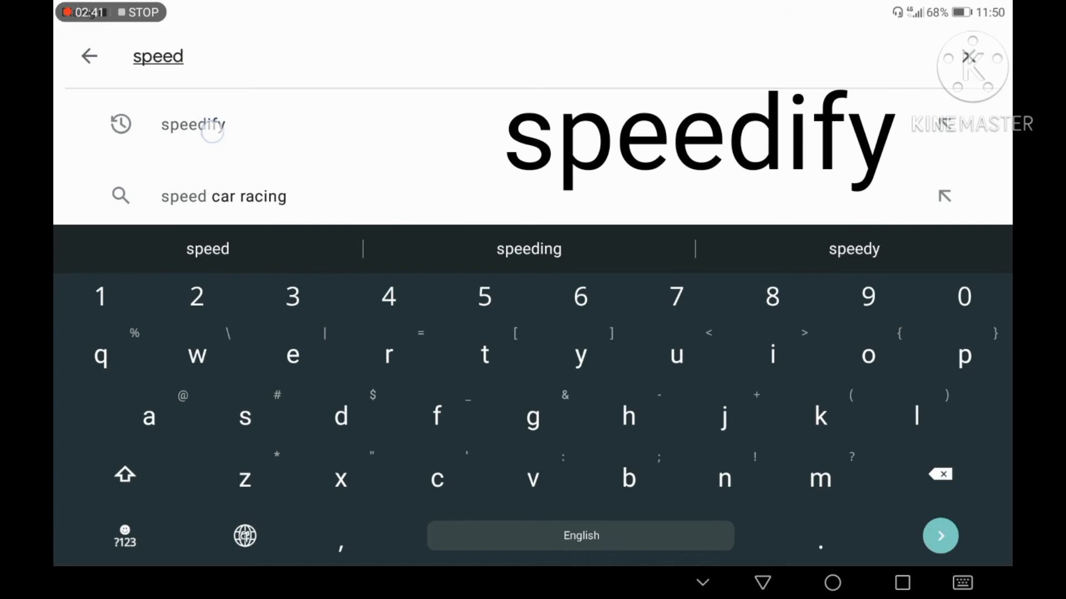
pyautogui.click(193, 124)
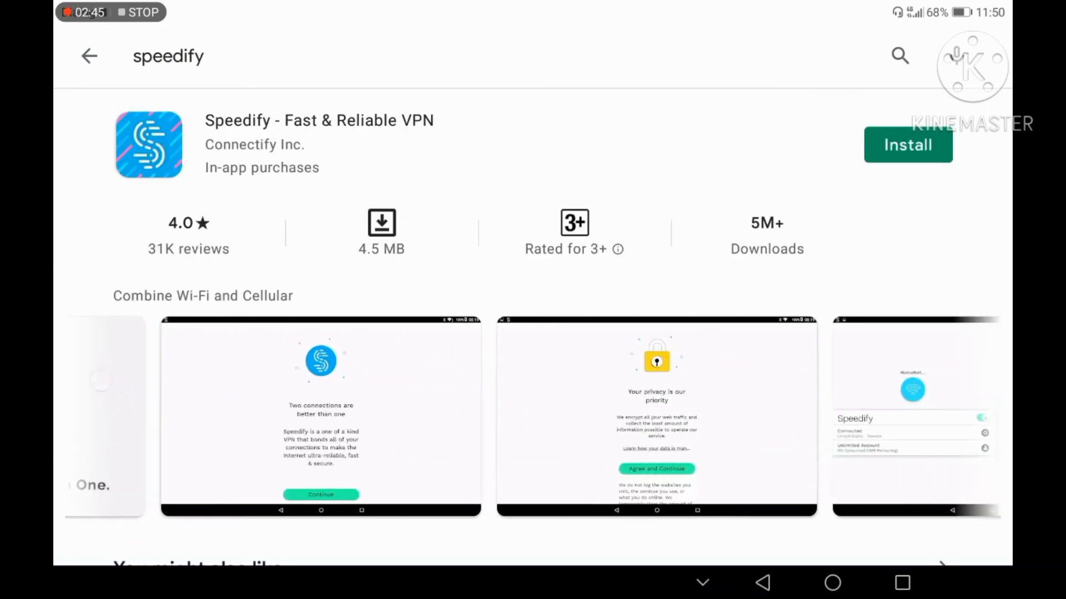
pyautogui.scroll(-3)
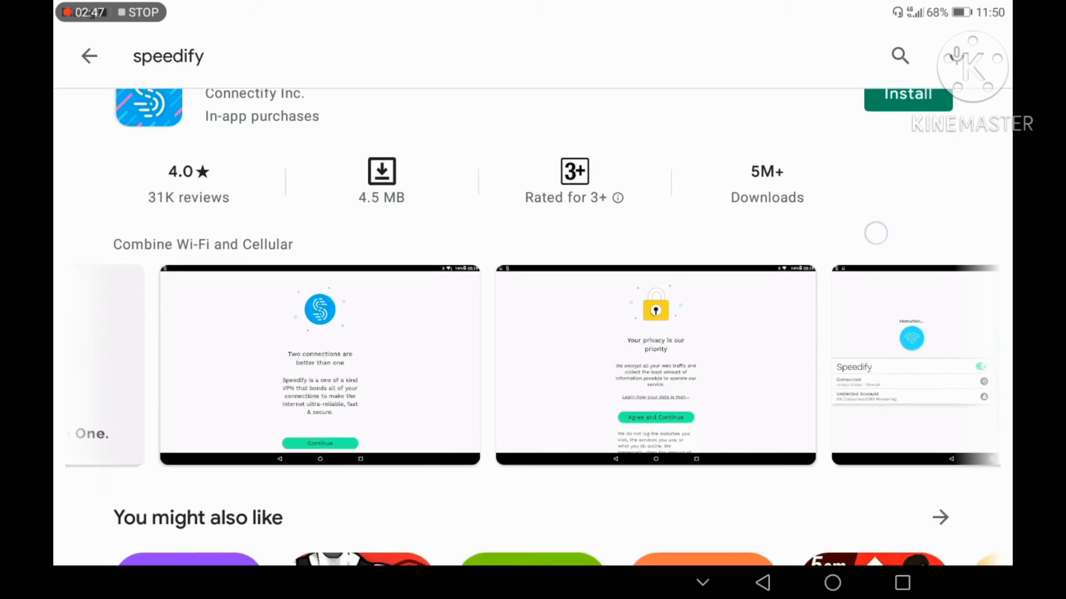
pyautogui.scroll(-3)
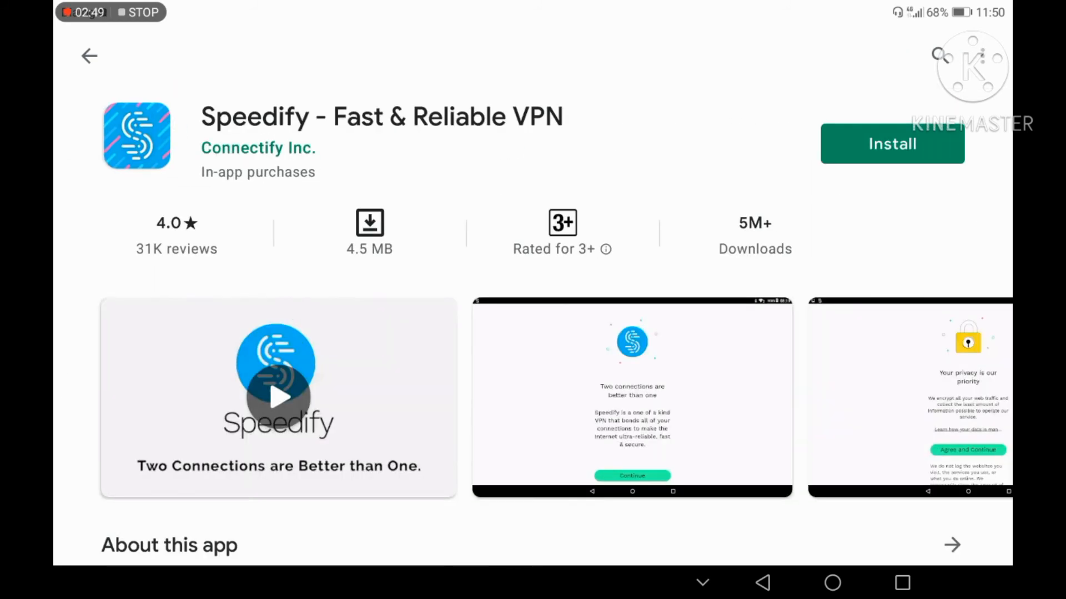
pyautogui.scroll(-3)
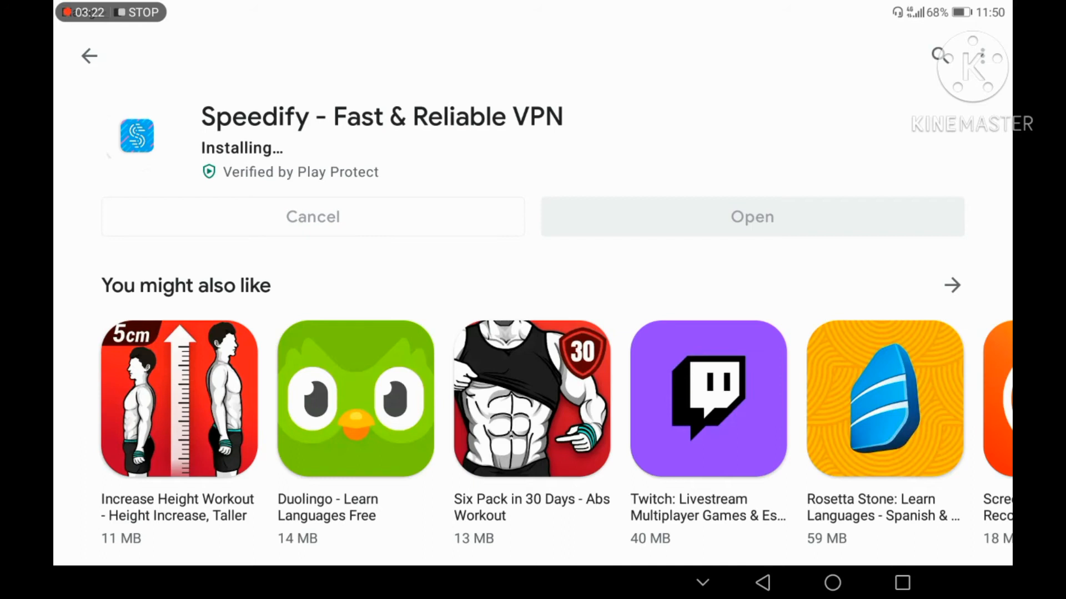
pyautogui.click(751, 216)
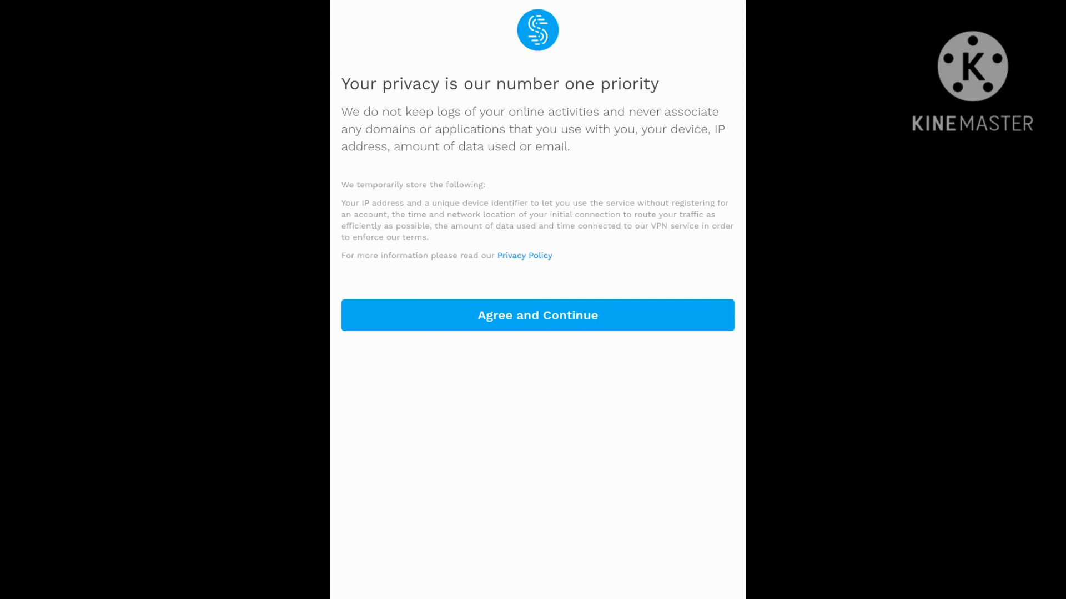
# Accept Speedify's privacy terms, skip account sign-in, and dismiss the subscription trial offer
pyautogui.click(537, 314)
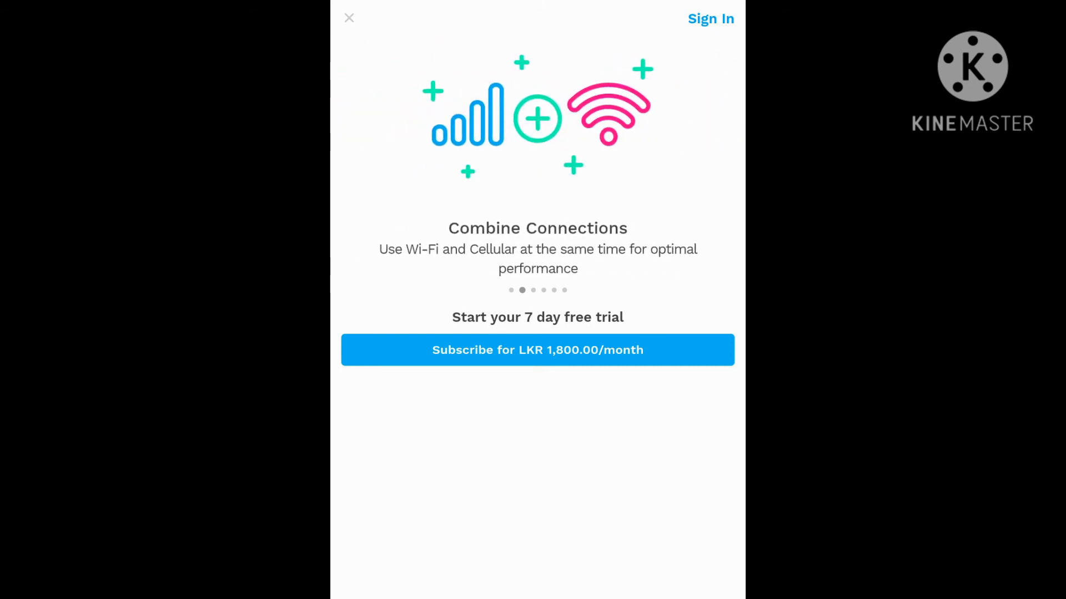
pyautogui.click(710, 19)
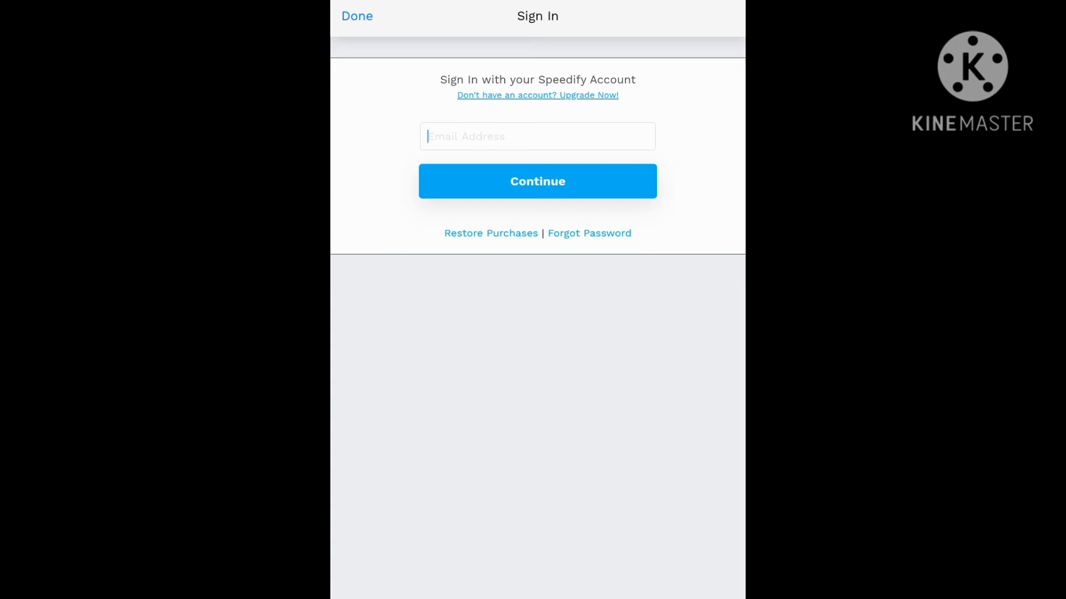
pyautogui.click(536, 136)
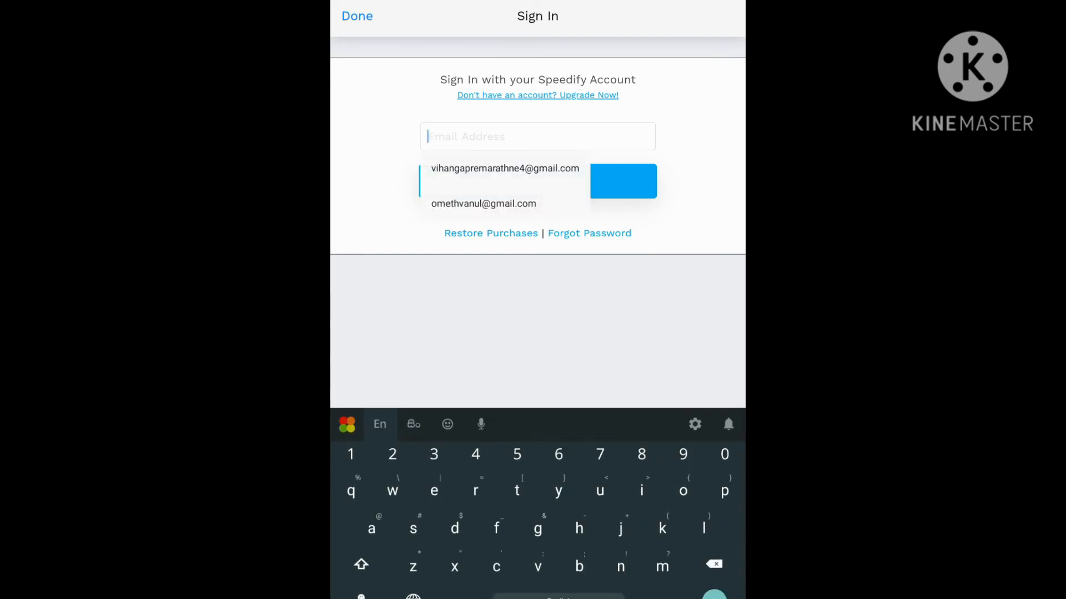
pyautogui.click(356, 16)
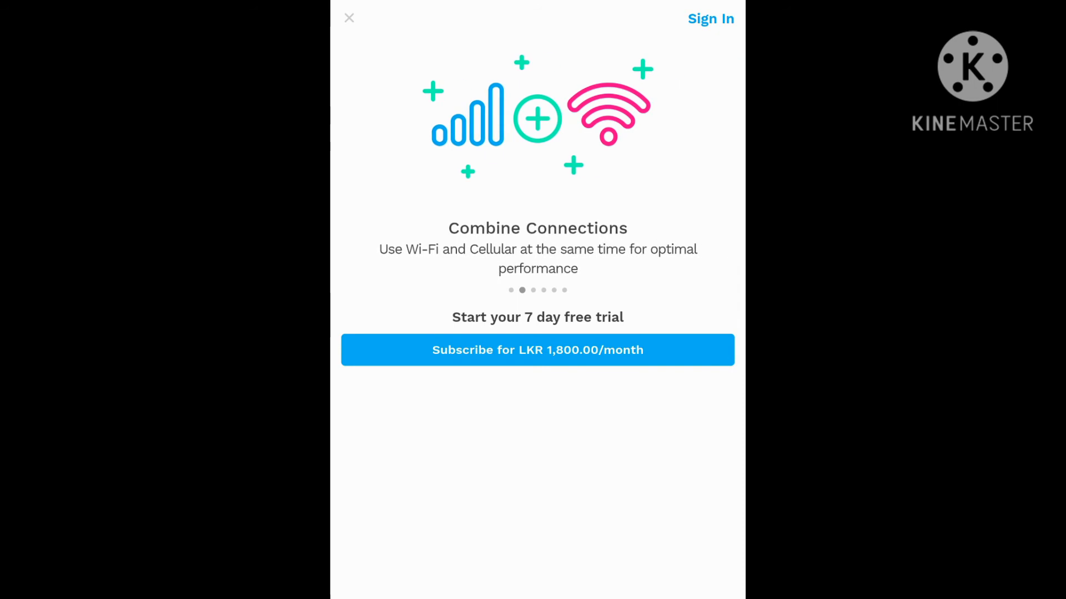
pyautogui.click(349, 18)
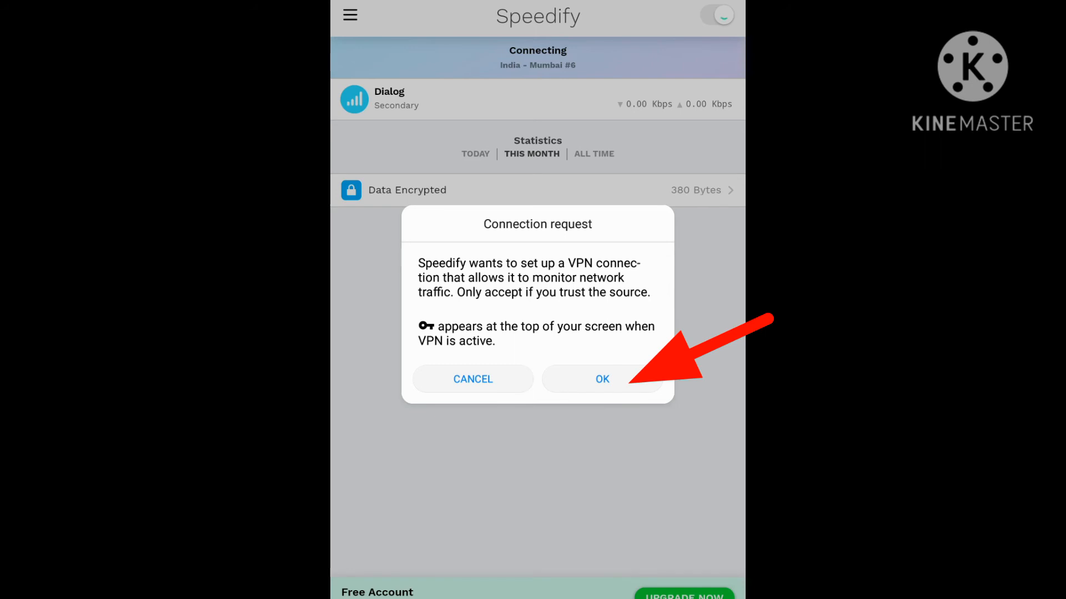
# Allow the VPN connection, dismiss the tips, and declare an unlimited data plan
pyautogui.click(600, 379)
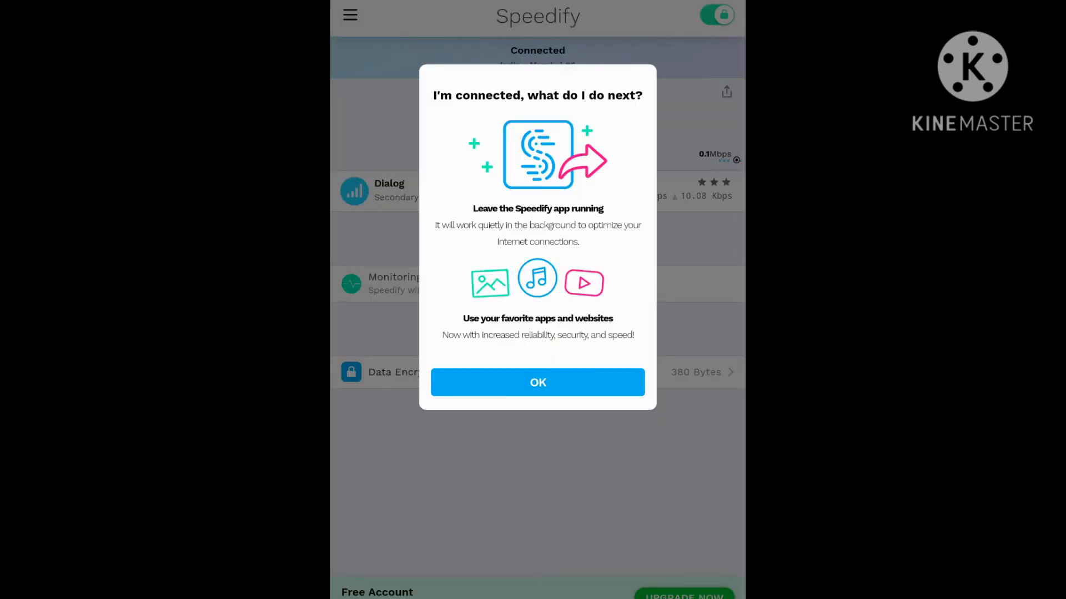
pyautogui.click(536, 382)
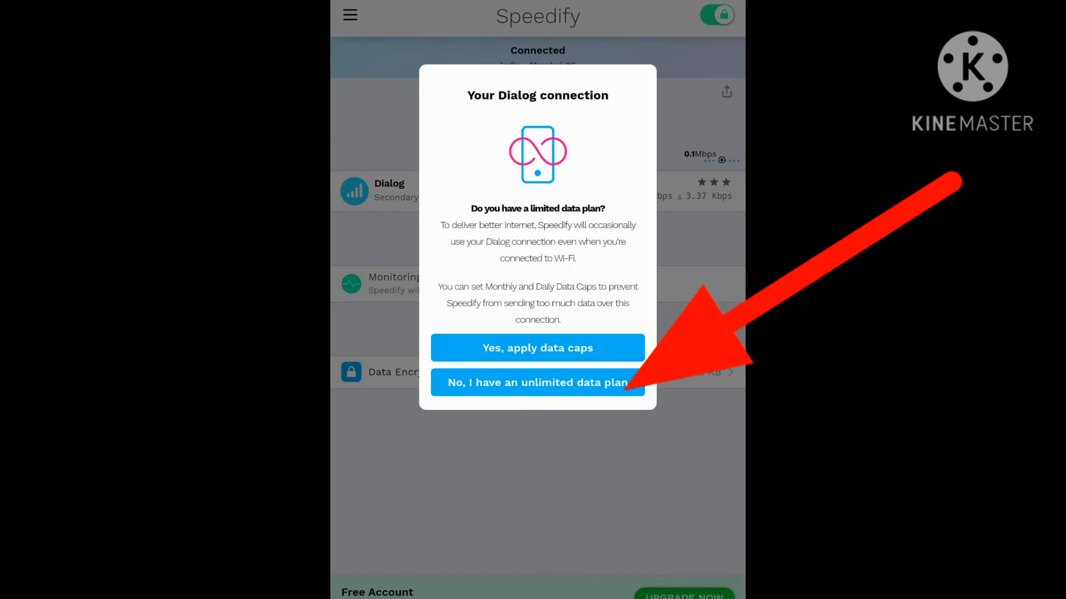
pyautogui.click(537, 382)
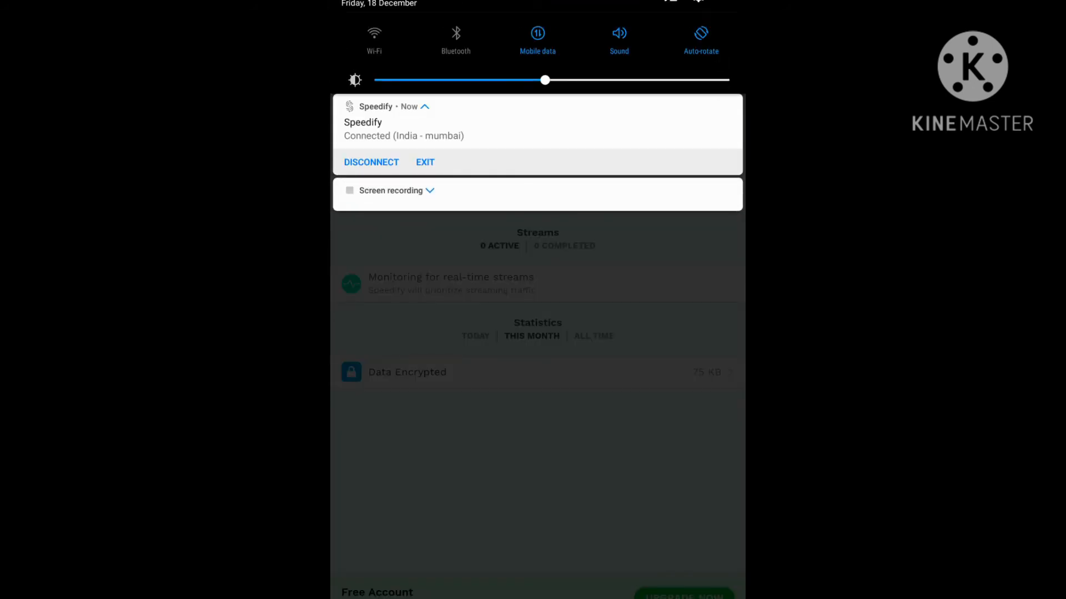
# Search Google for nanotechnology and browse the image results
pyautogui.click(389, 190)
pyautogui.write('nano')
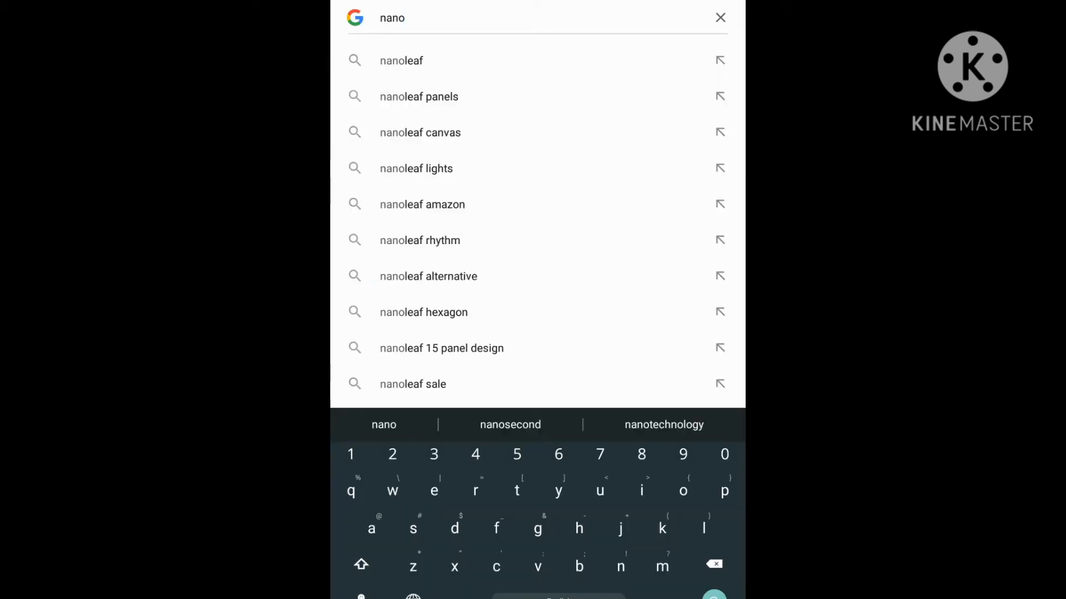
pyautogui.click(664, 424)
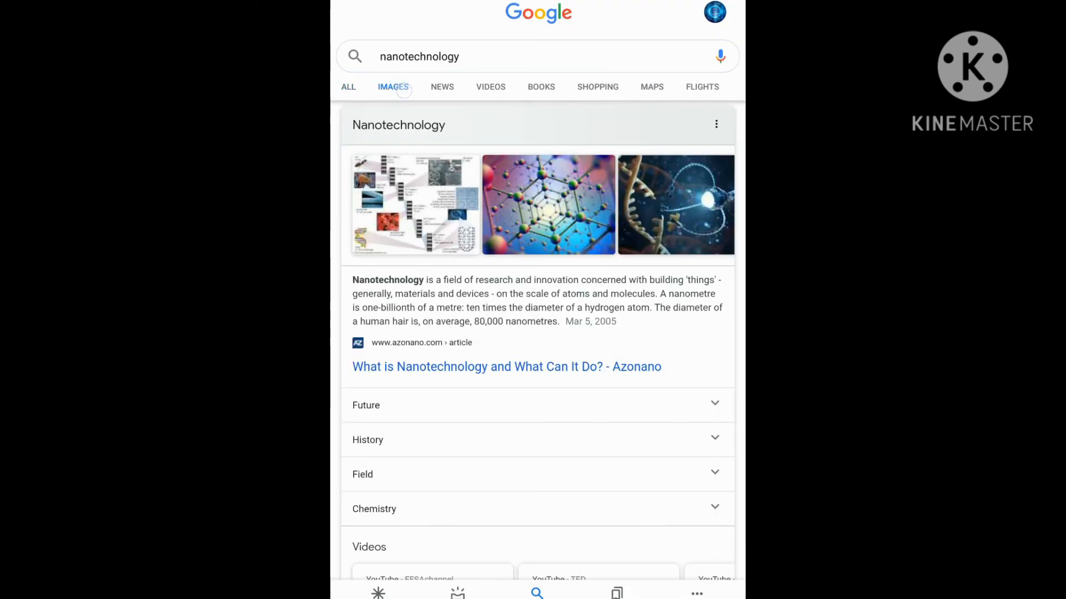
pyautogui.click(392, 87)
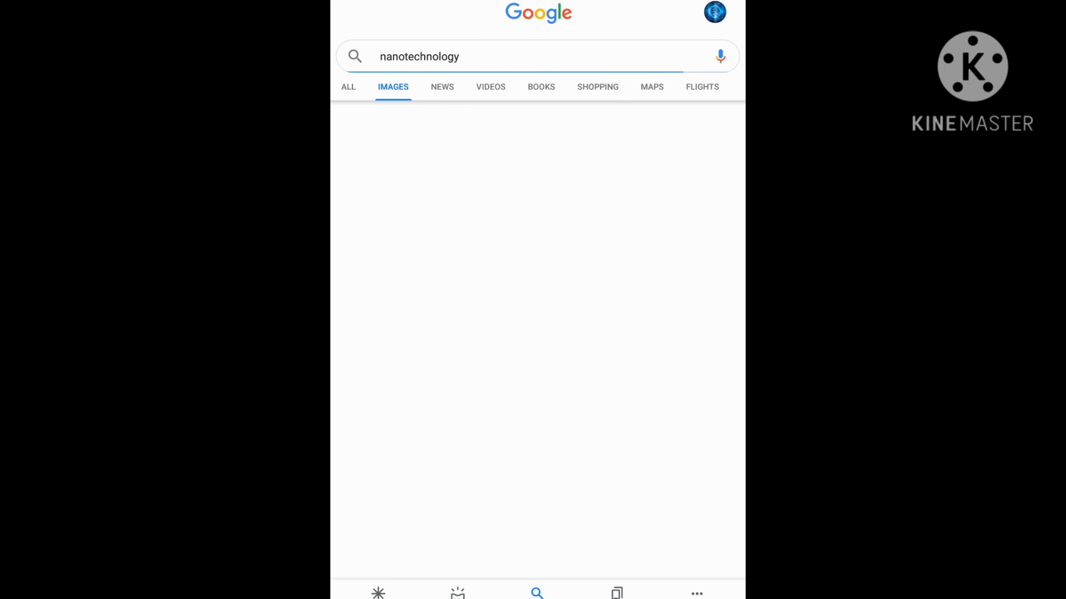
pyautogui.scroll(-3)
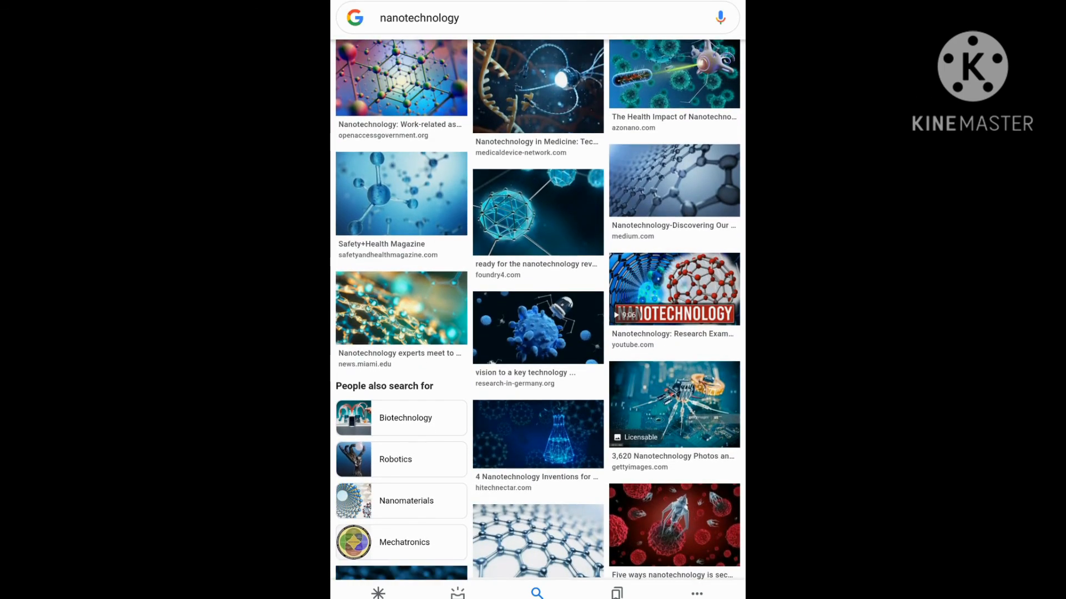
pyautogui.scroll(-3)
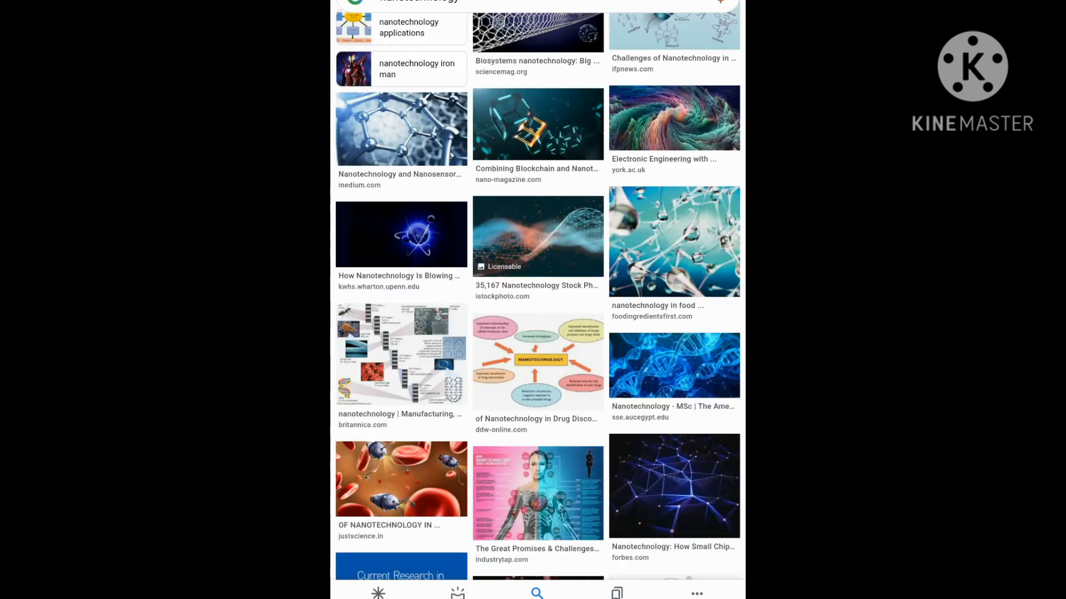
# Open the Forbes glowing blue network image, then the account's own YouTube channel page
pyautogui.click(672, 487)
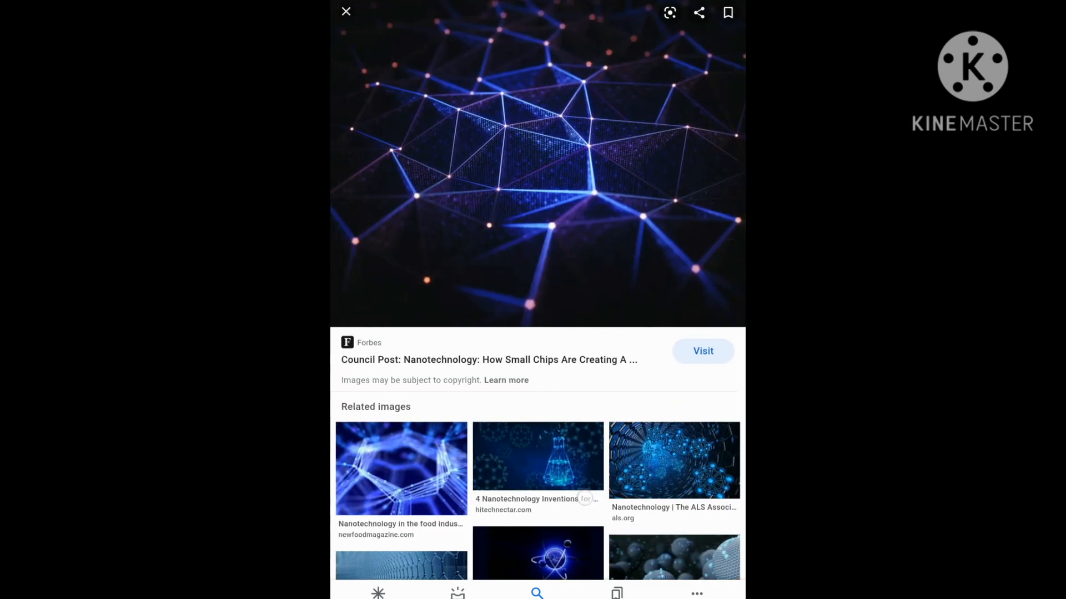
pyautogui.scroll(-3)
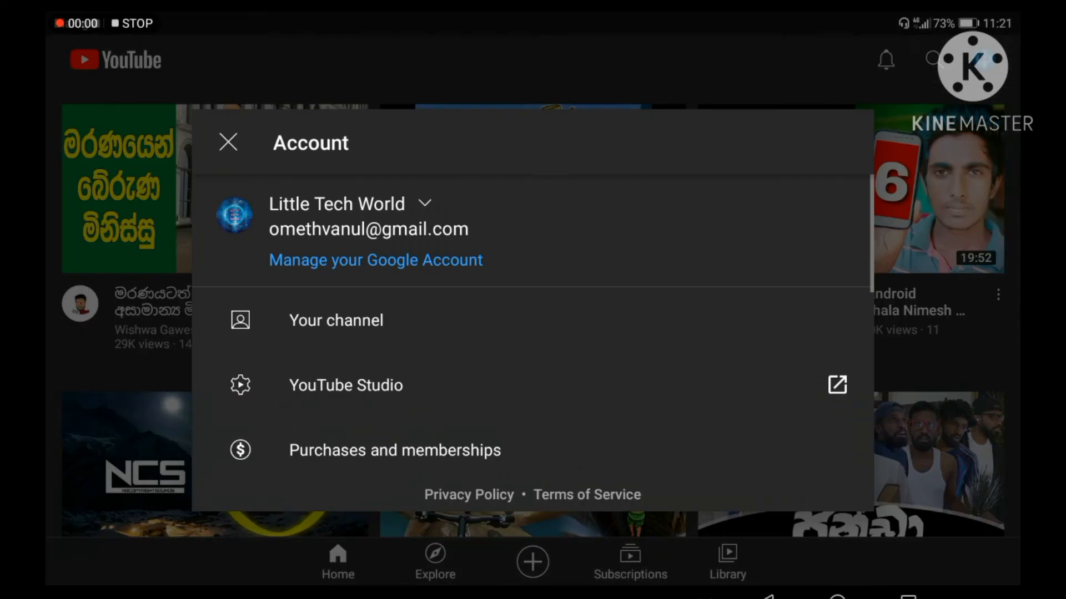
pyautogui.click(335, 321)
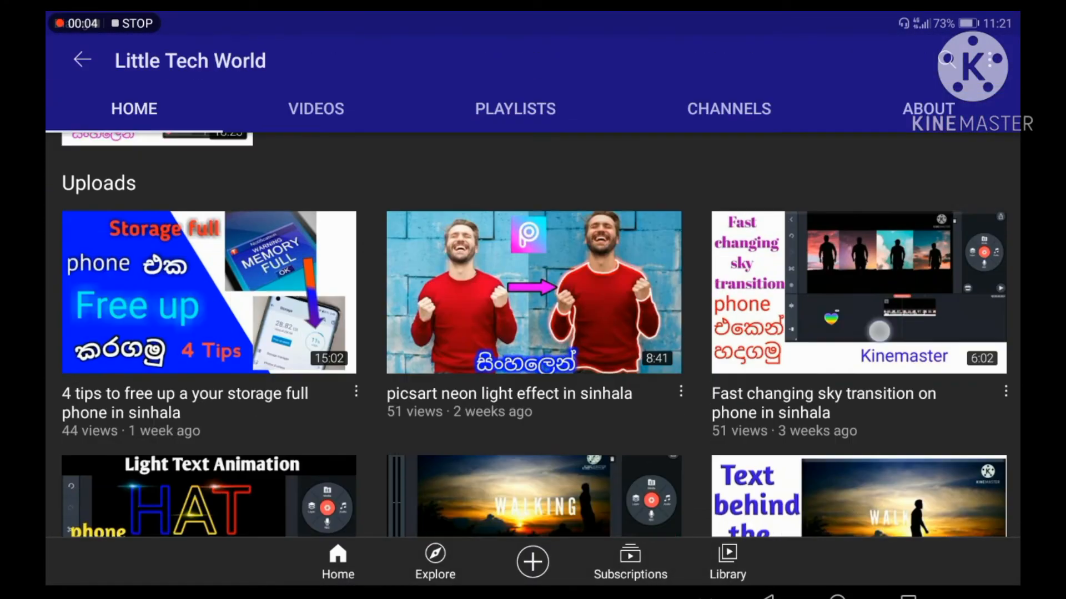